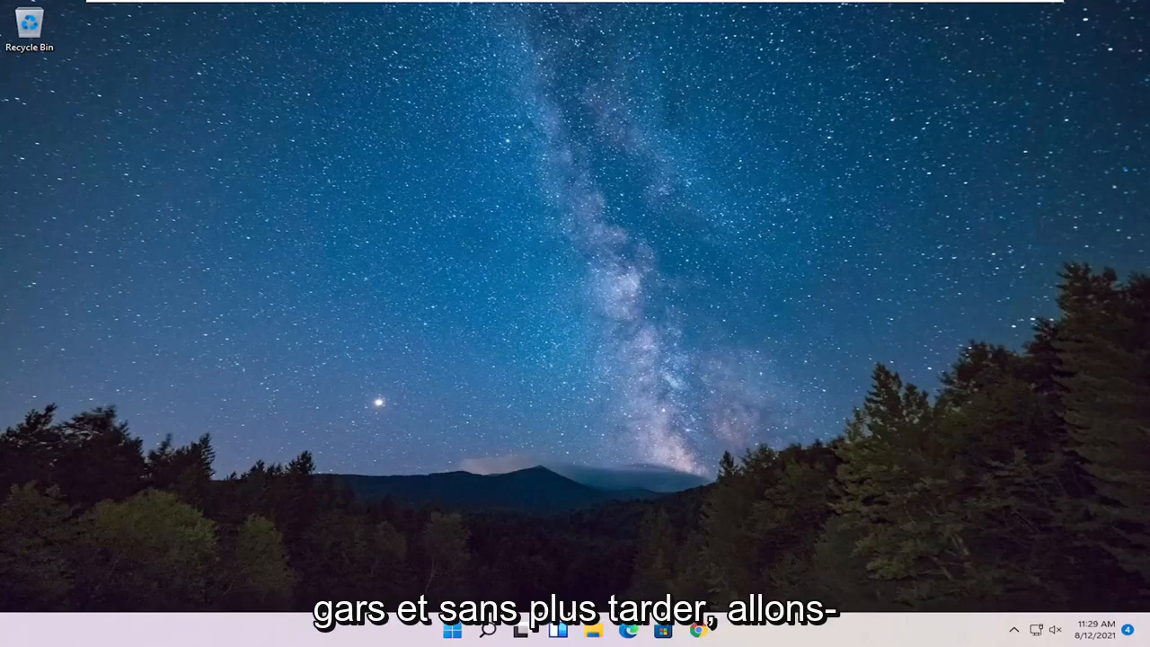
mouse_move(1035, 266)
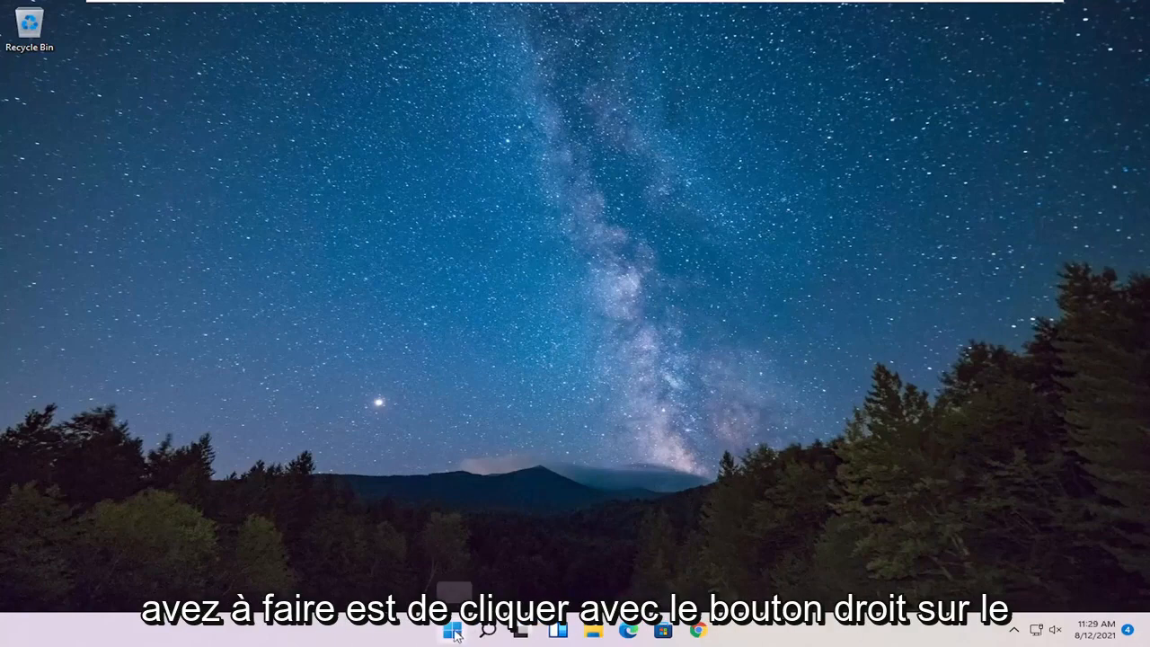
Step: Launch Task Manager from the Start button's quick-link menu
right_click(450, 631)
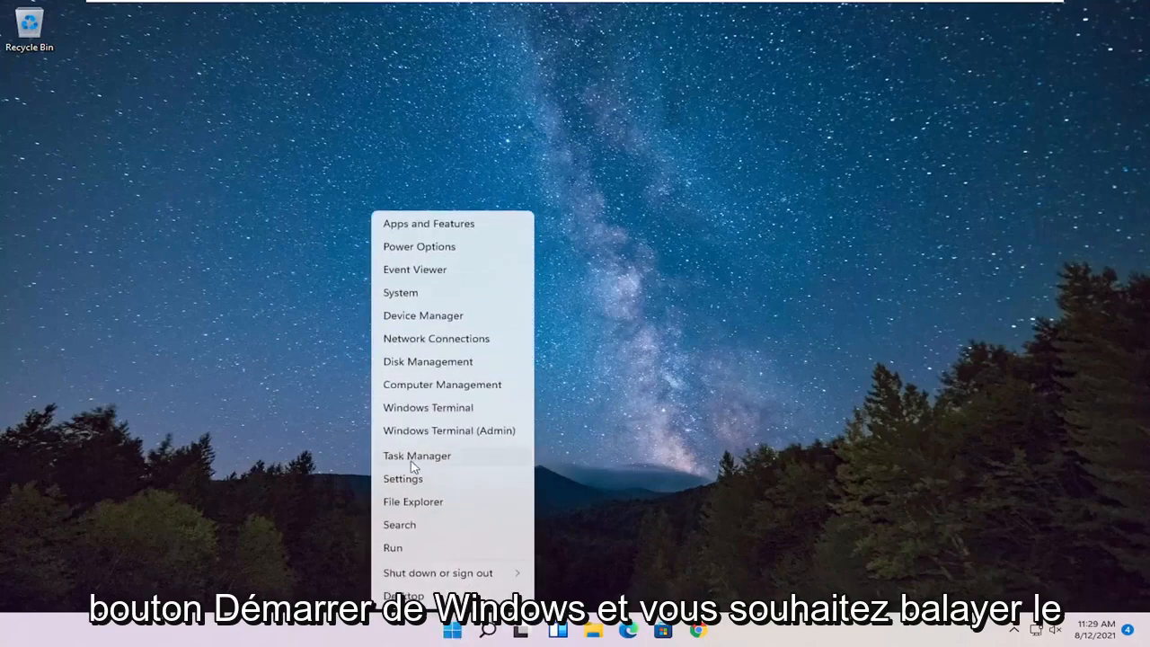
click(417, 457)
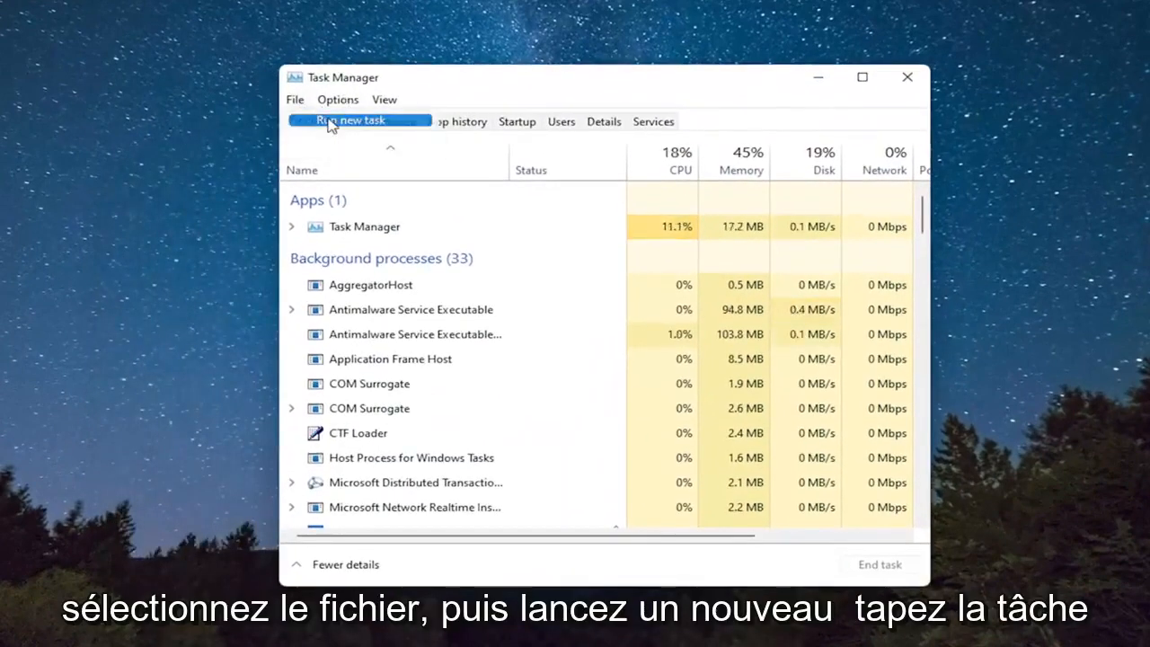
Step: Run a new task 'cmd' with administrative privileges to get an elevated Command Prompt
click(348, 118)
text(cmd)
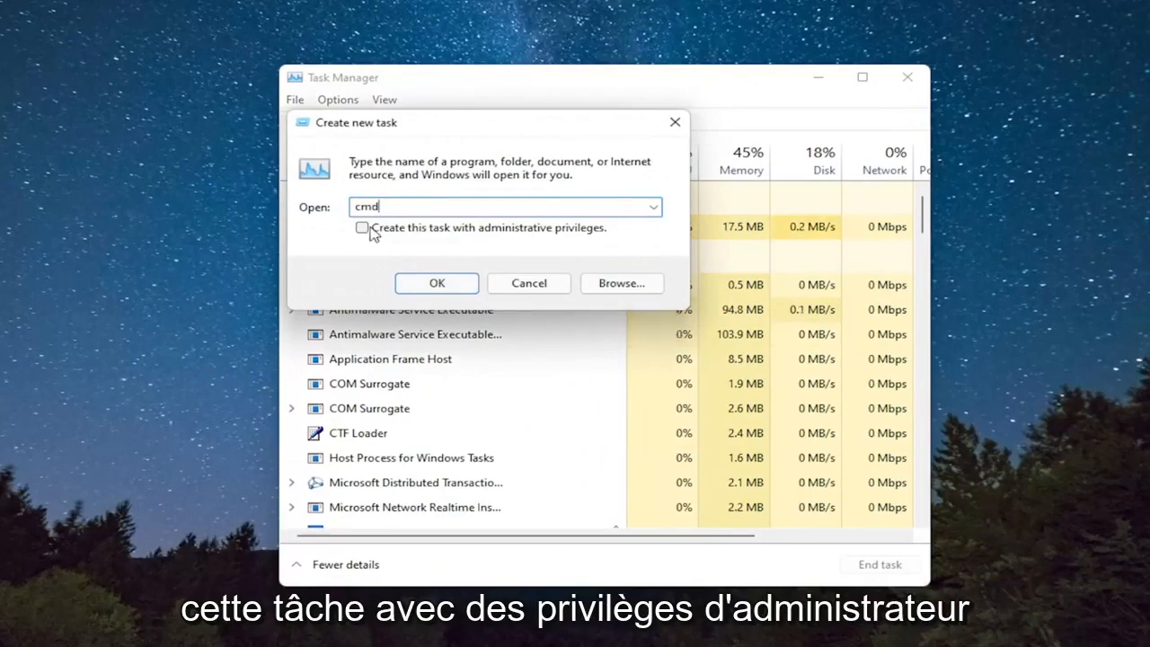
click(363, 227)
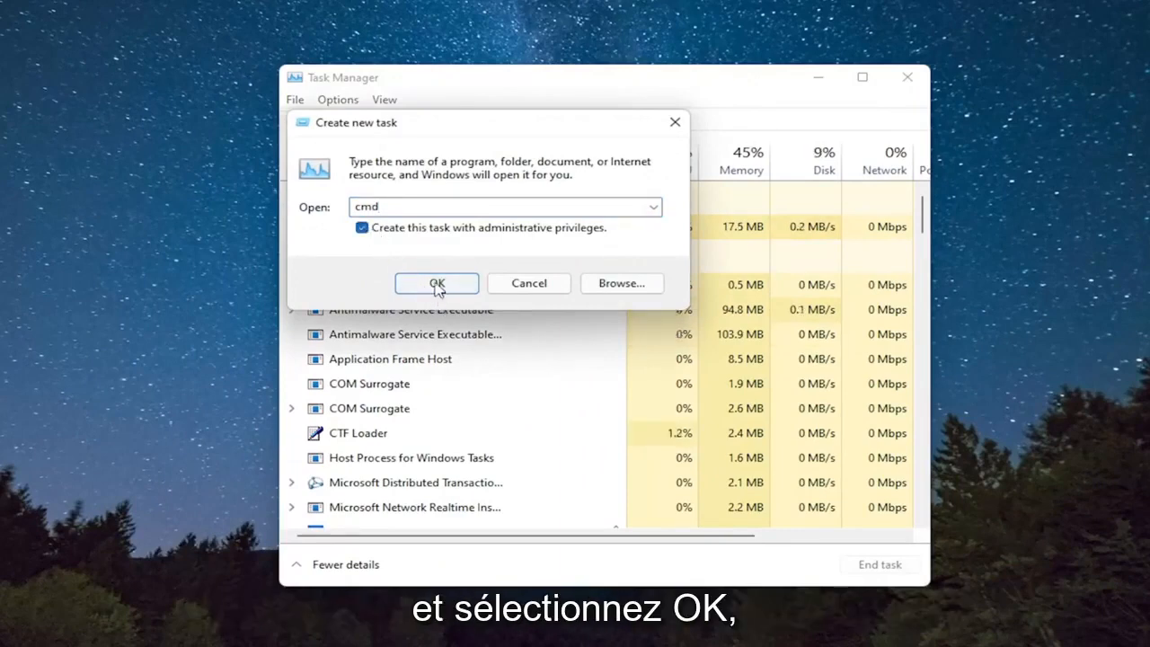
click(434, 284)
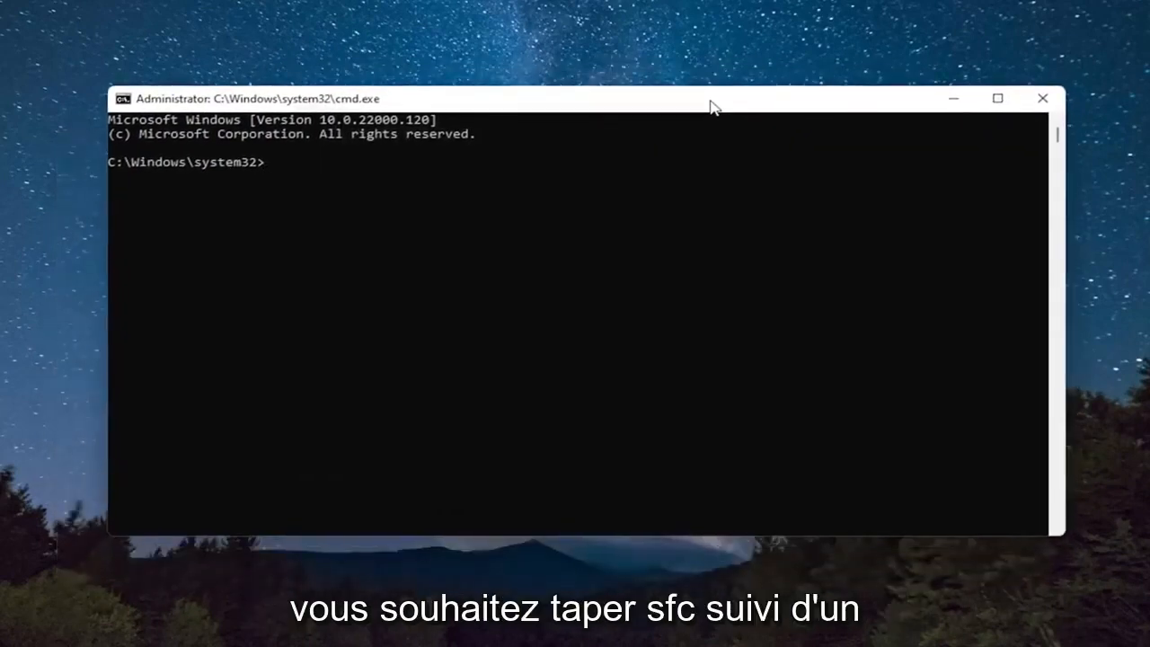
Step: Enter the system file check command sfc /scannow at the administrator prompt
text(sfc)
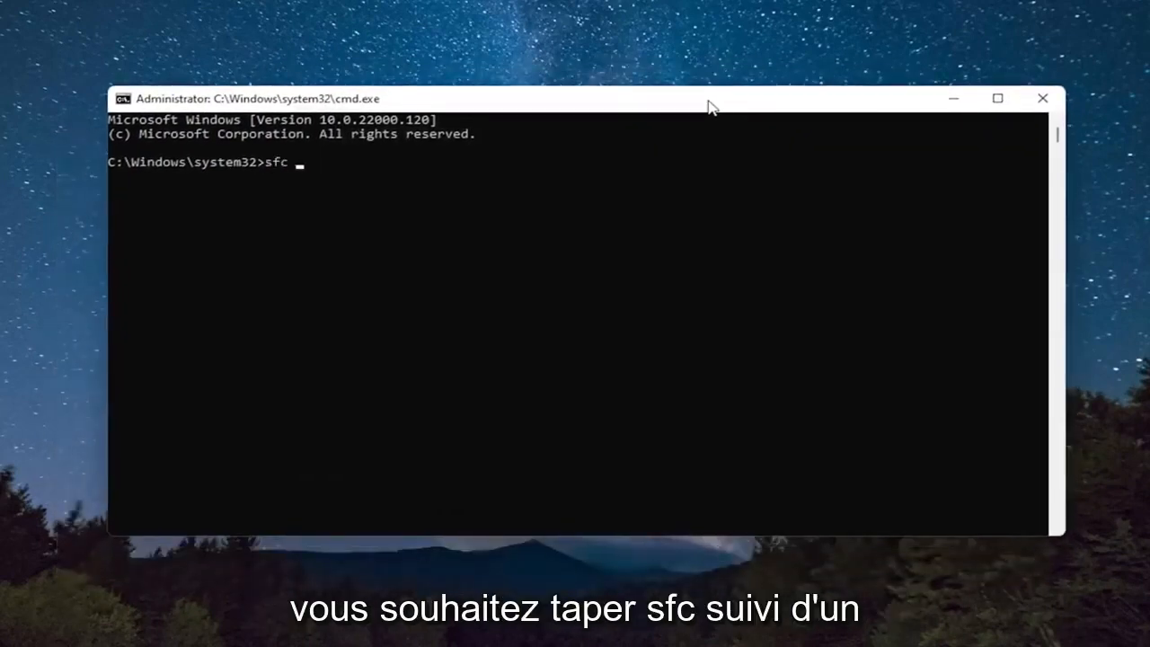
text(/scannow)
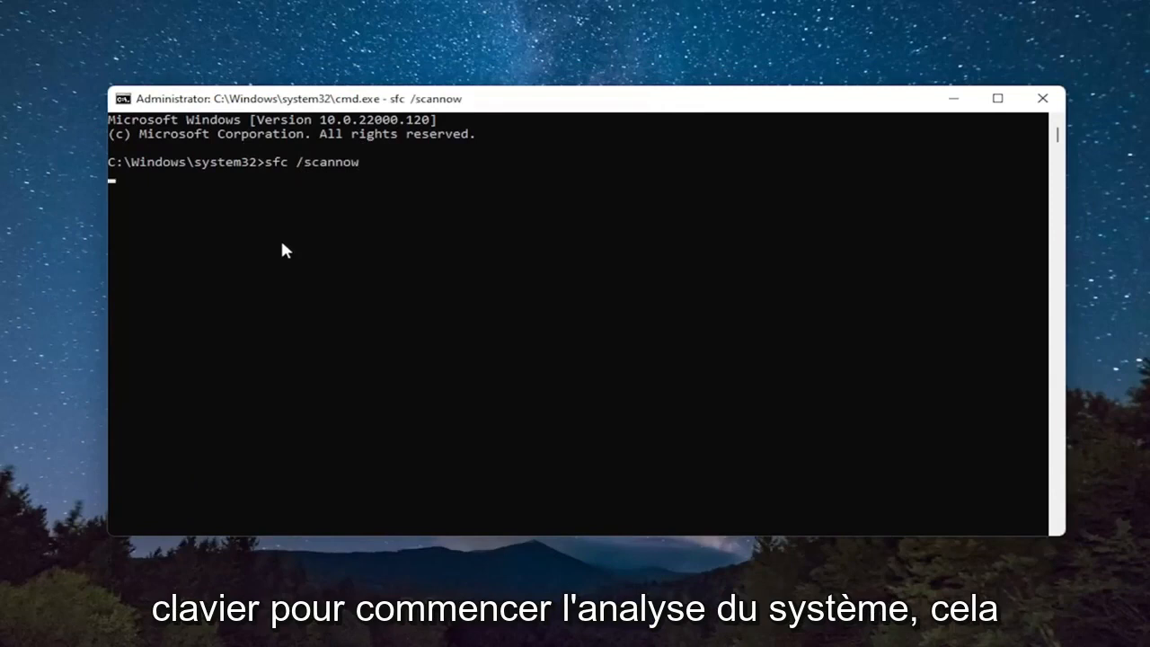
key(enter)
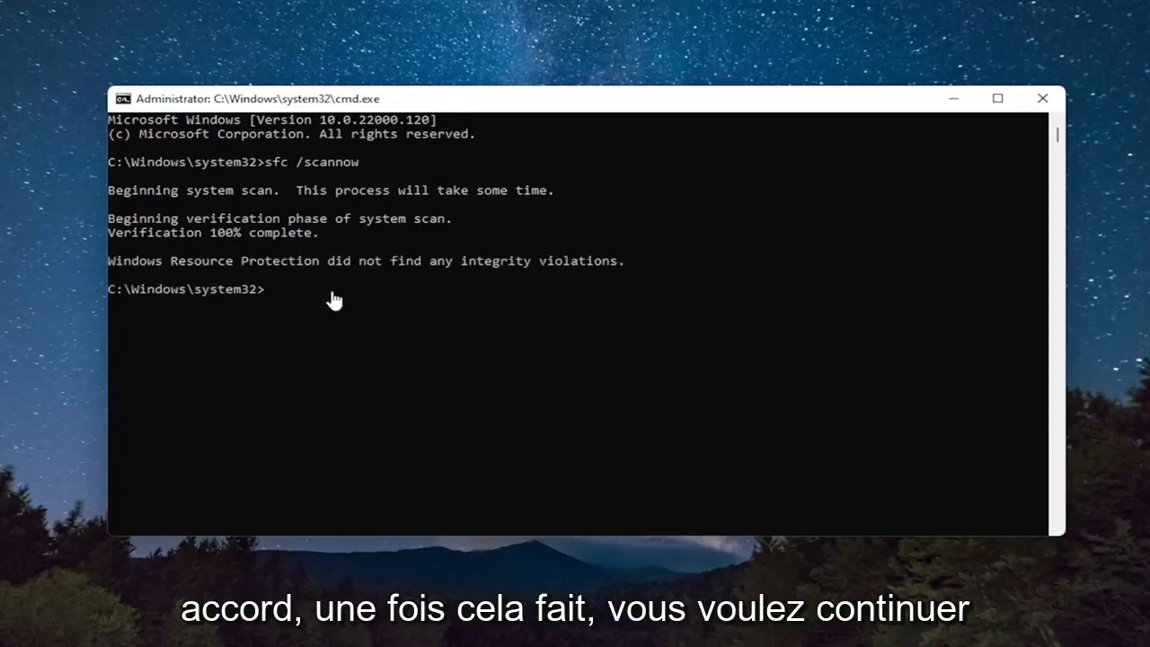
Step: Close the Command Prompt and restart the PC from the Start quick-link menu
click(1040, 99)
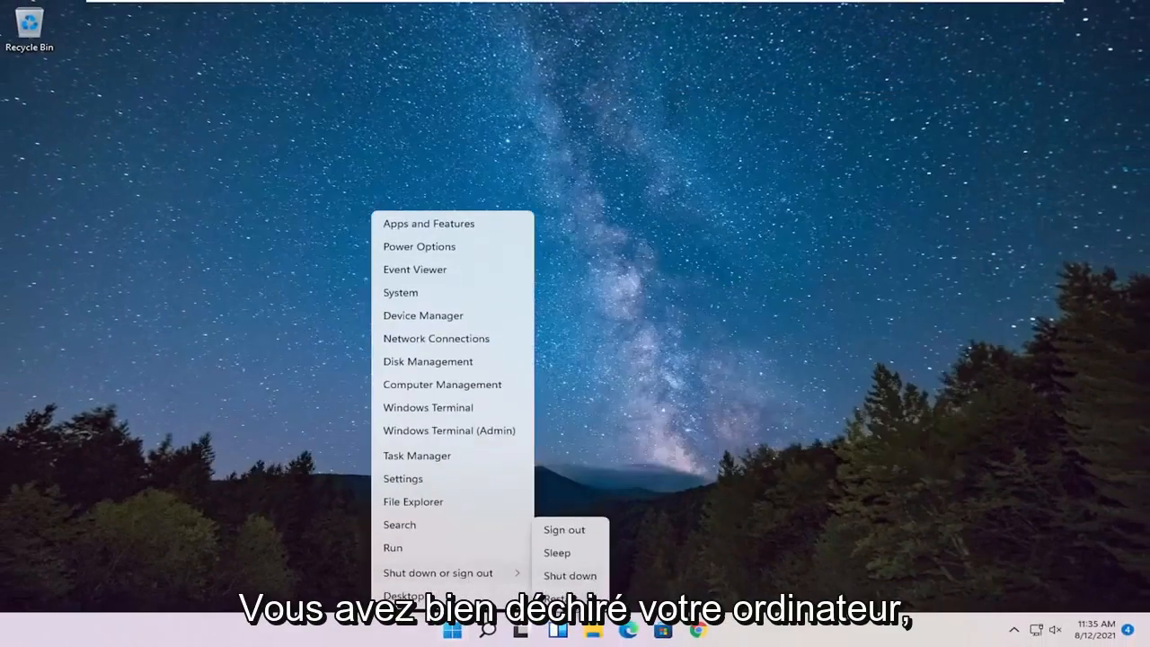
click(562, 528)
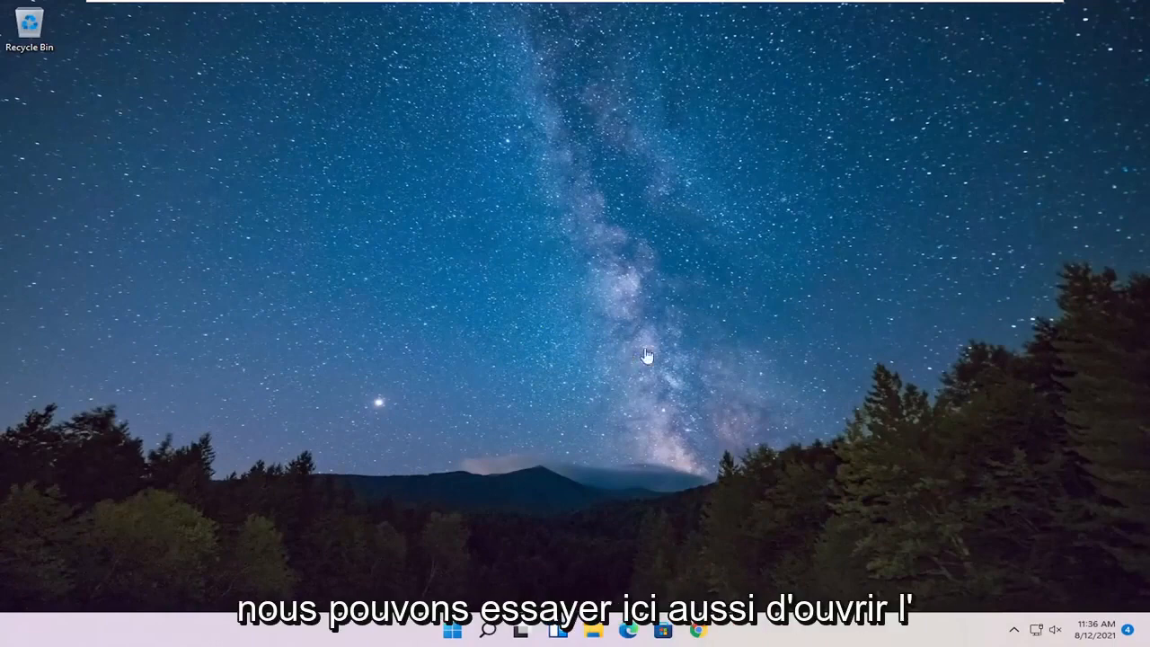
mouse_move(597, 638)
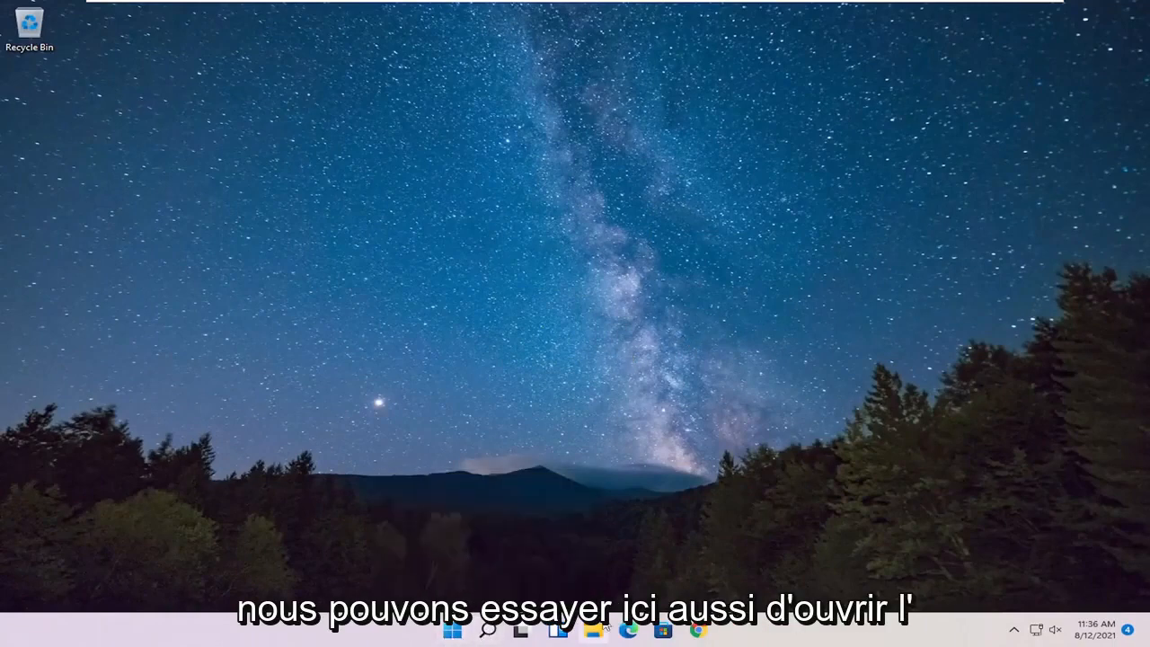
Step: Show This PC in File Explorer with Local Disk (C:) and the DVD drive listed
click(589, 632)
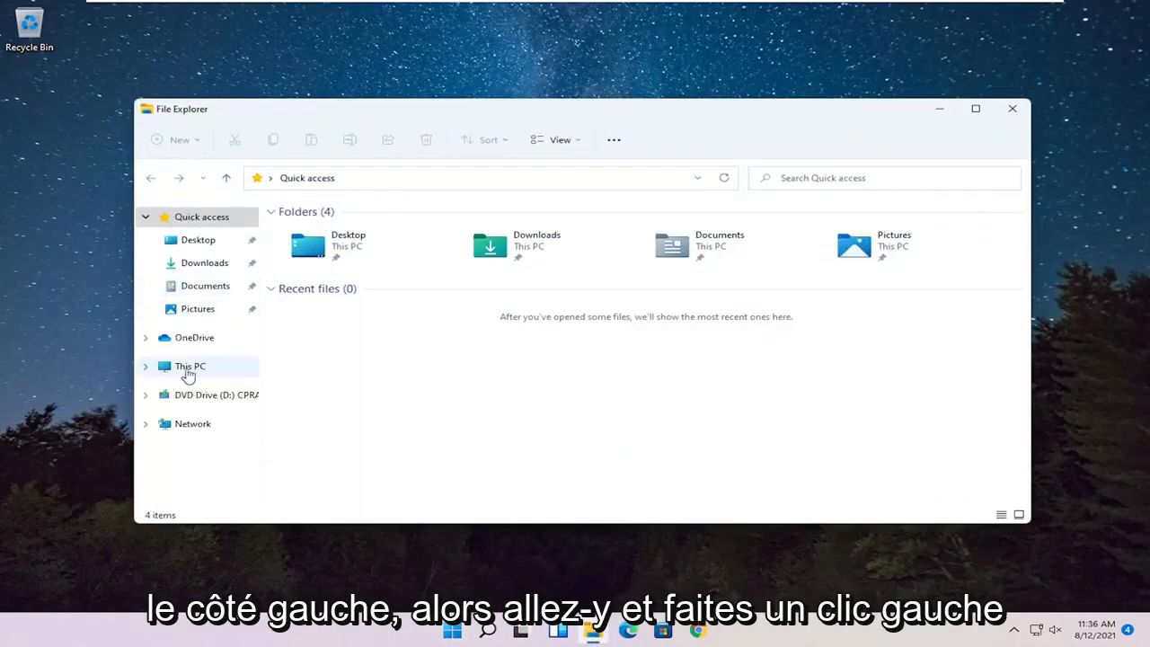
click(189, 367)
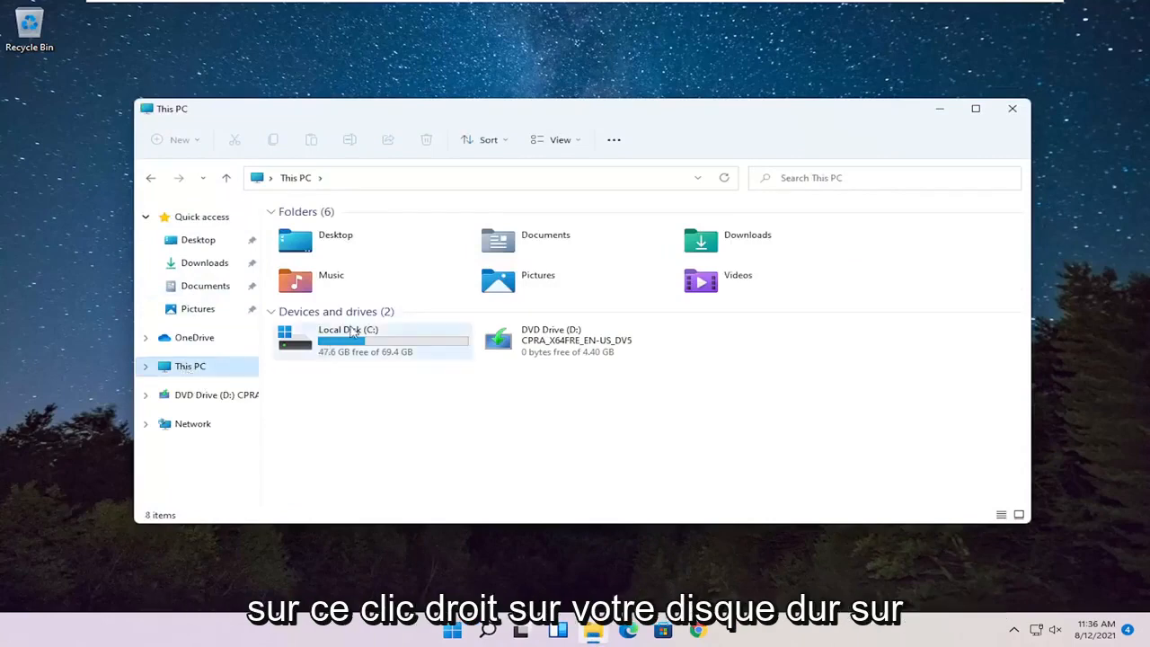
Step: Start the error check for Local Disk (C:) from its Properties Tools section
right_click(349, 341)
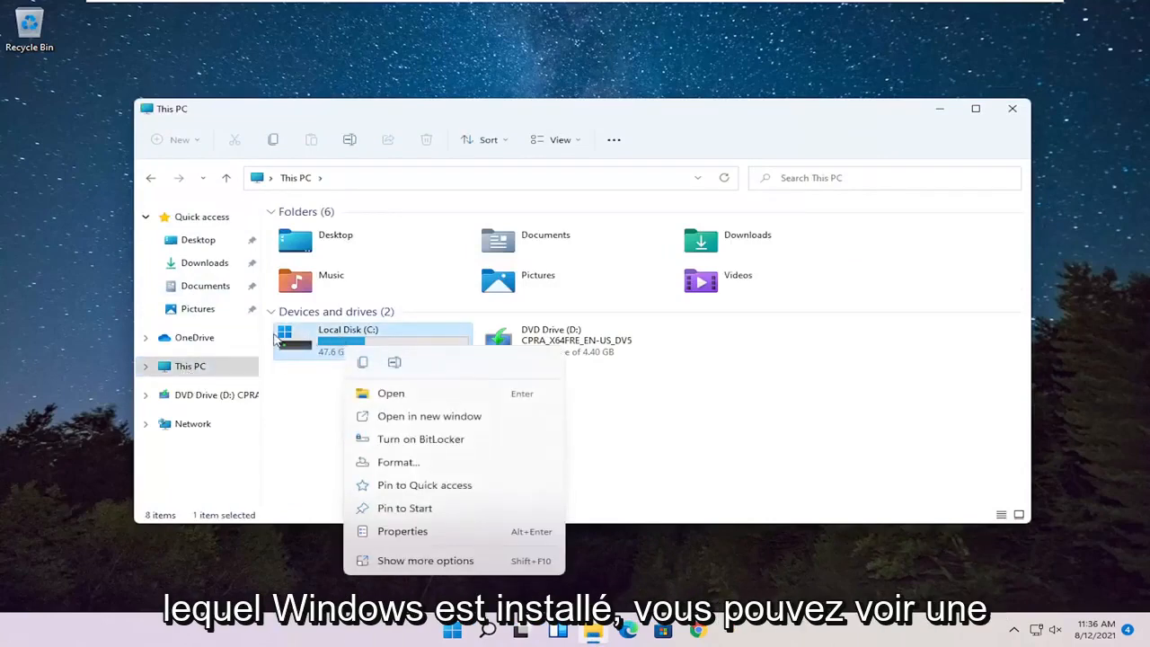
mouse_move(334, 345)
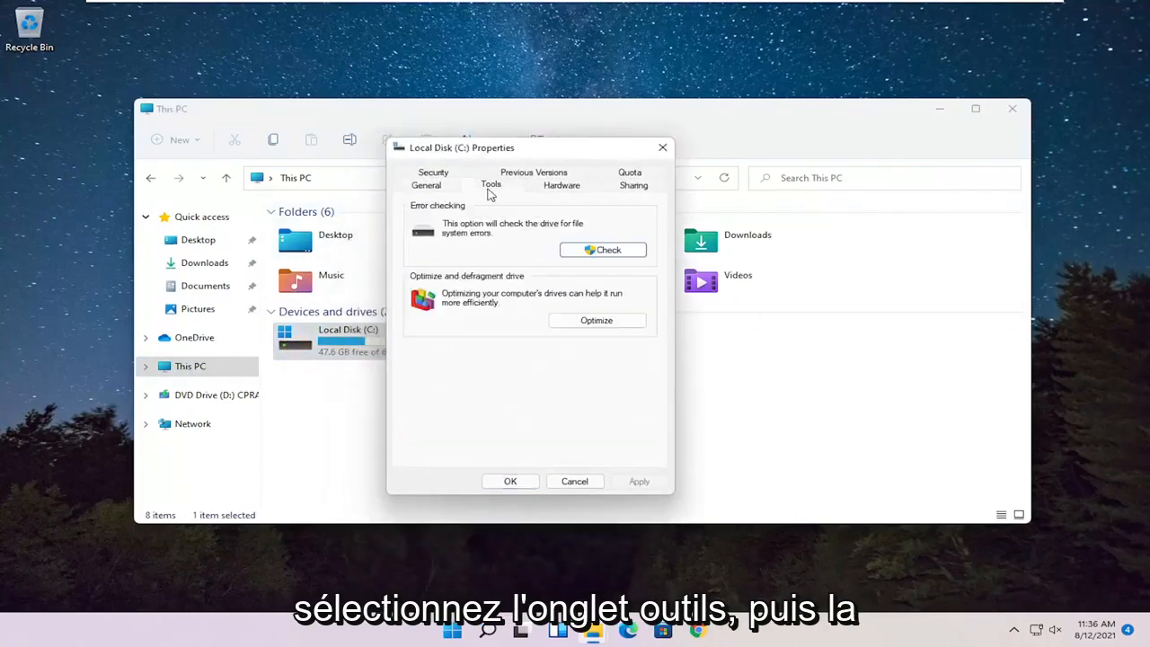
mouse_move(458, 232)
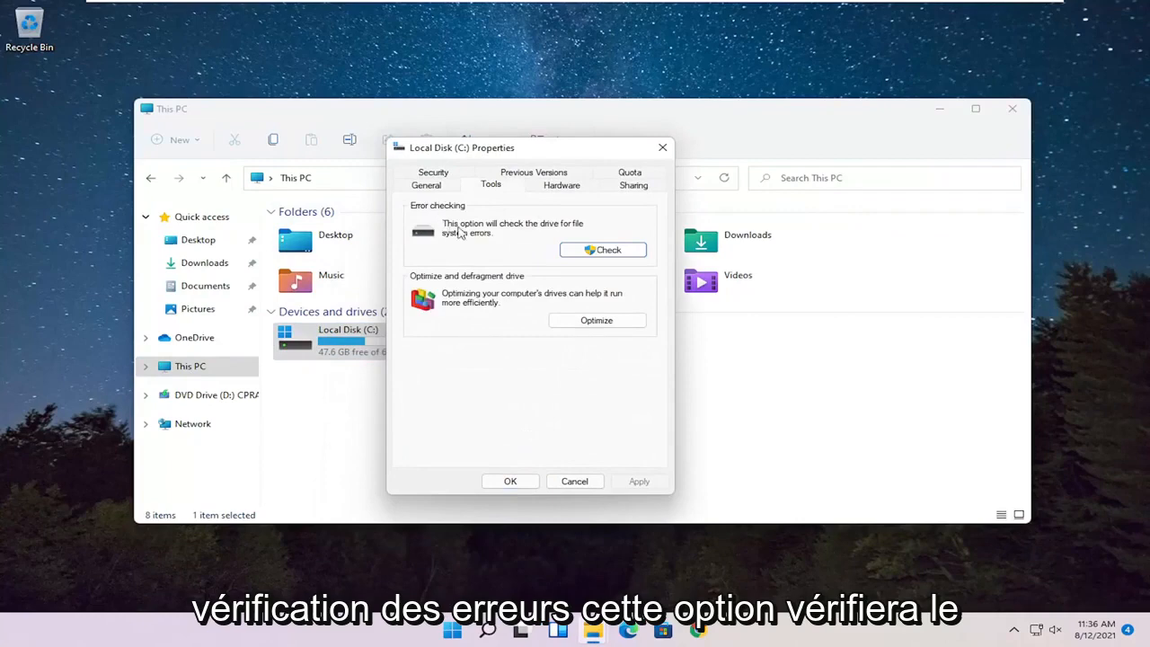
mouse_move(489, 245)
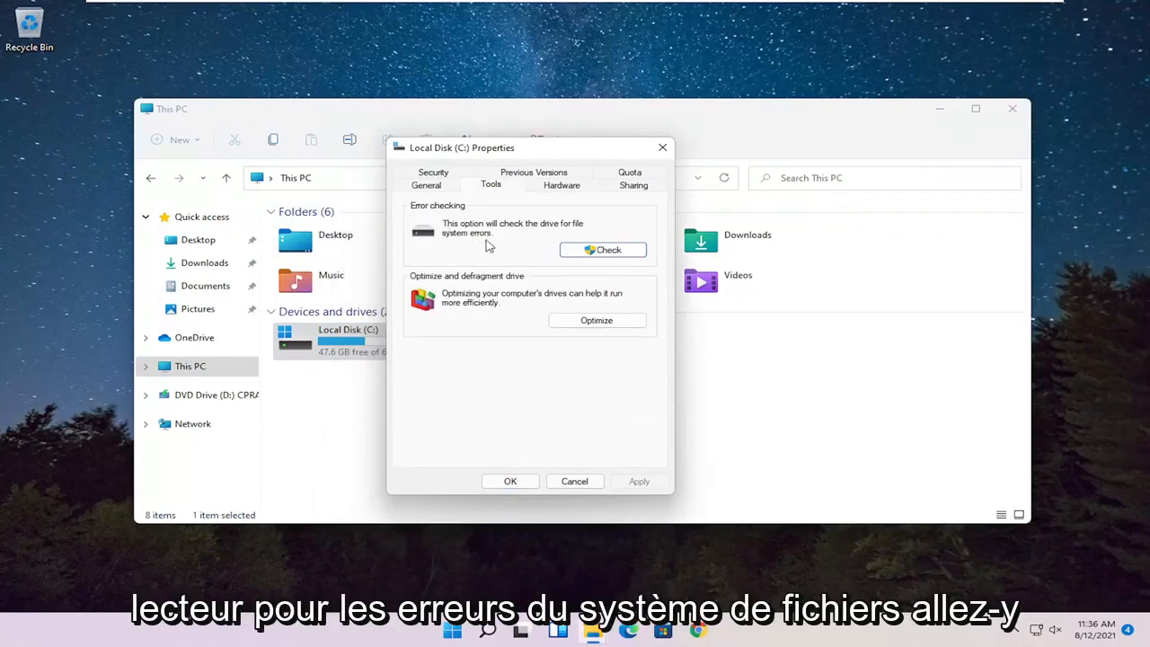
click(602, 249)
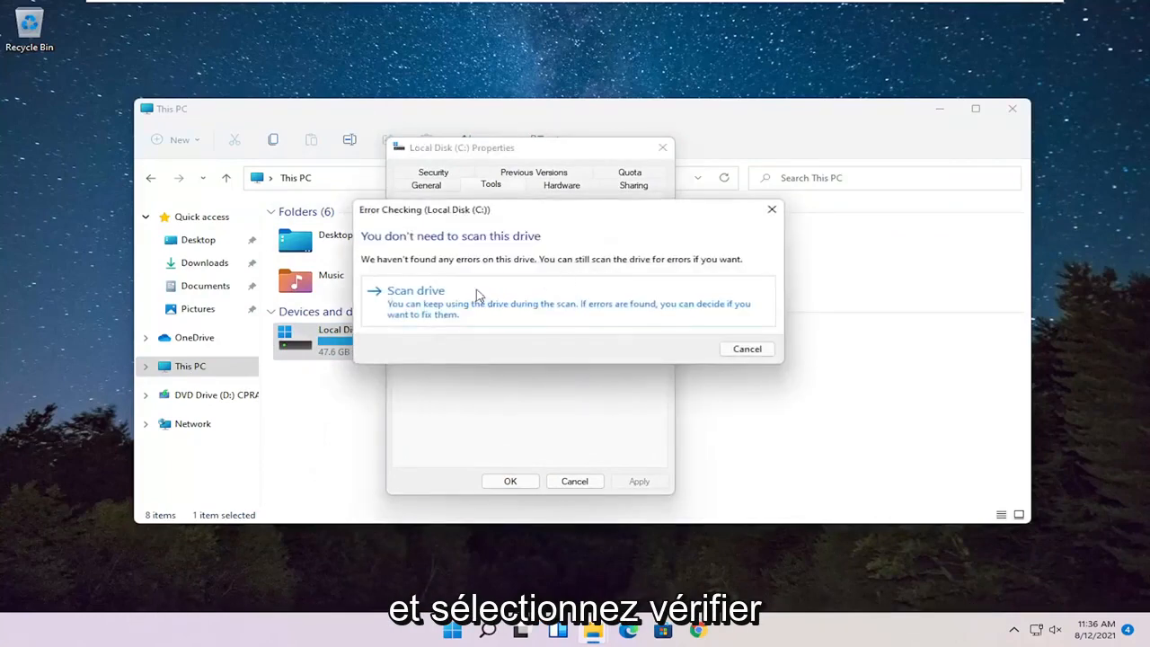
Step: Scan the C: drive anyway, confirm no errors found, and close the drive's properties
click(413, 291)
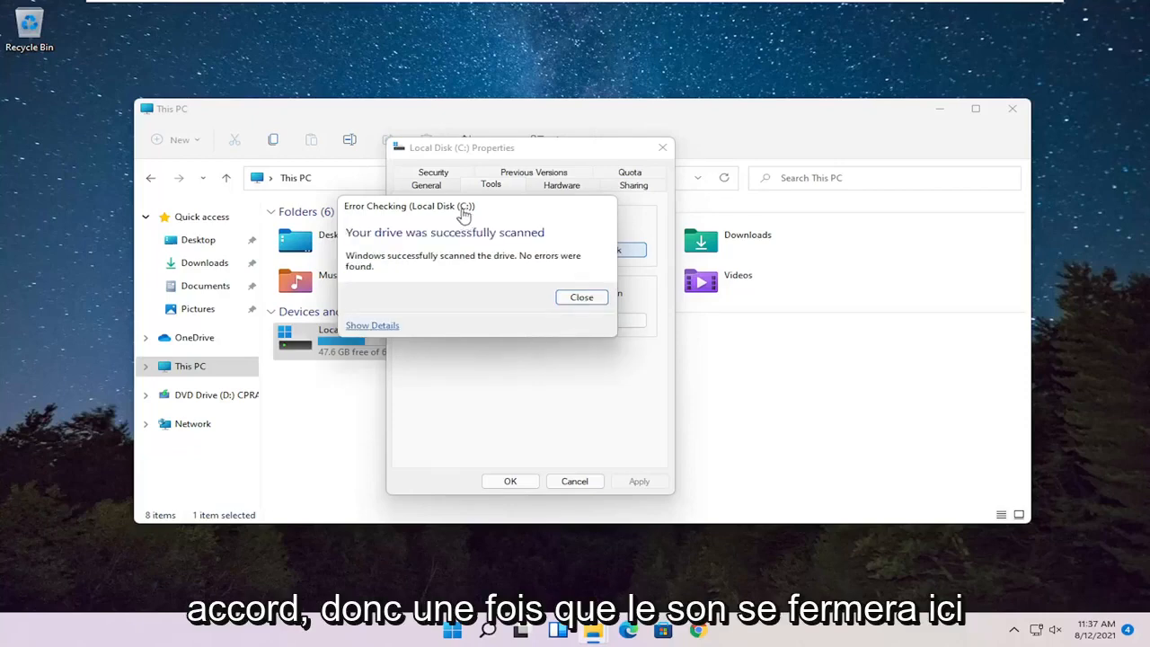
click(582, 297)
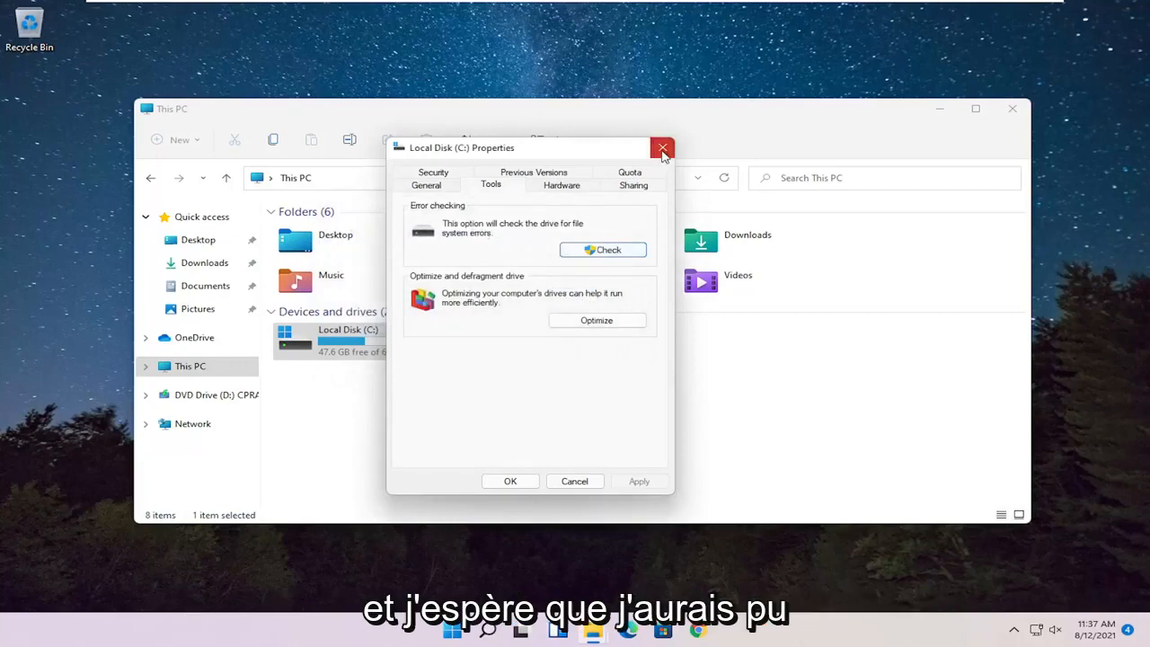
click(661, 147)
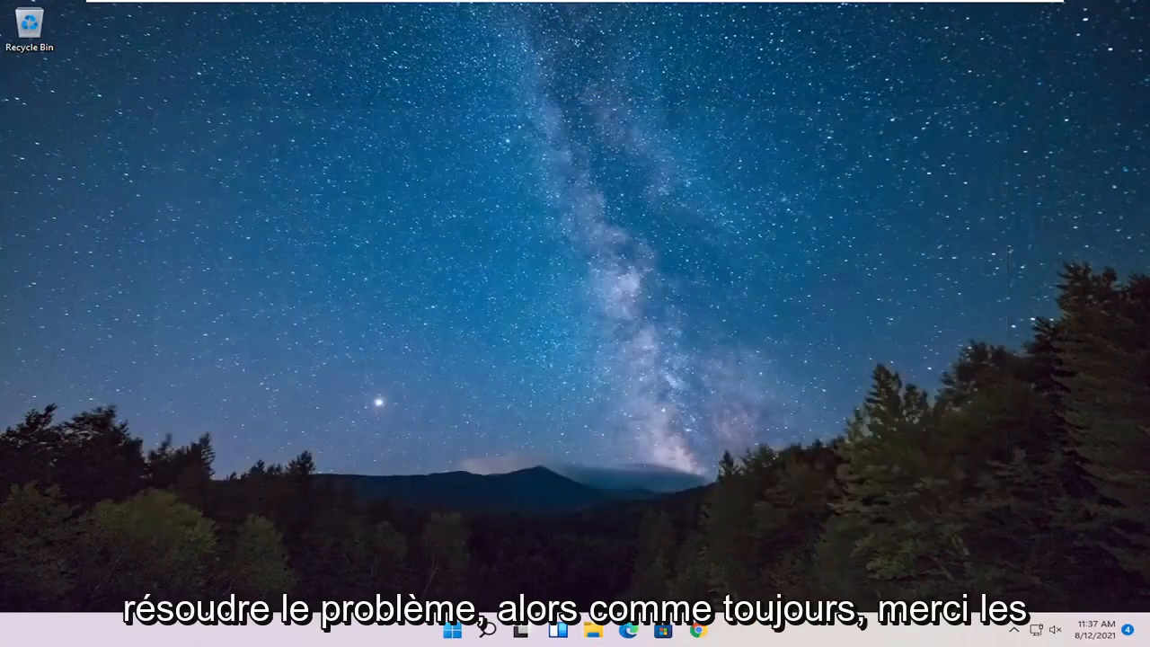